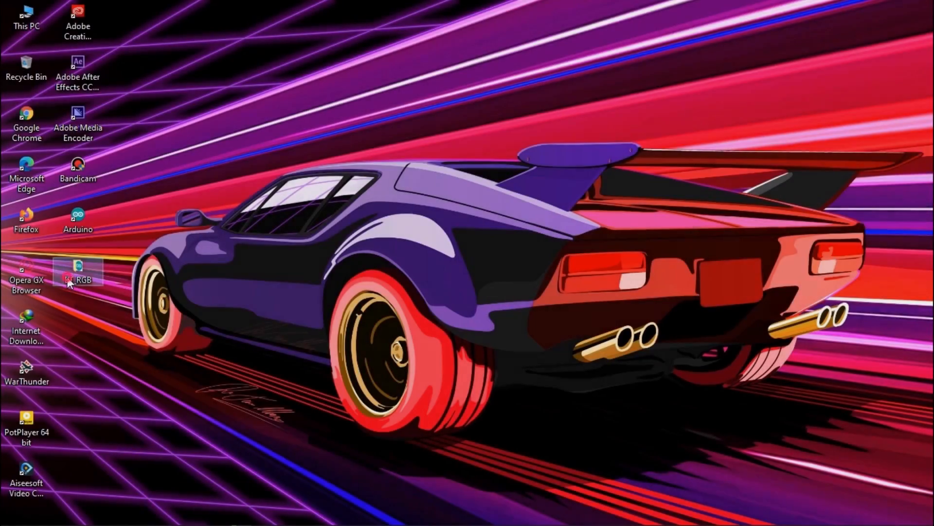
- Open the BT_RGB folder on the desktop in File Explorer
double_click(77, 276)
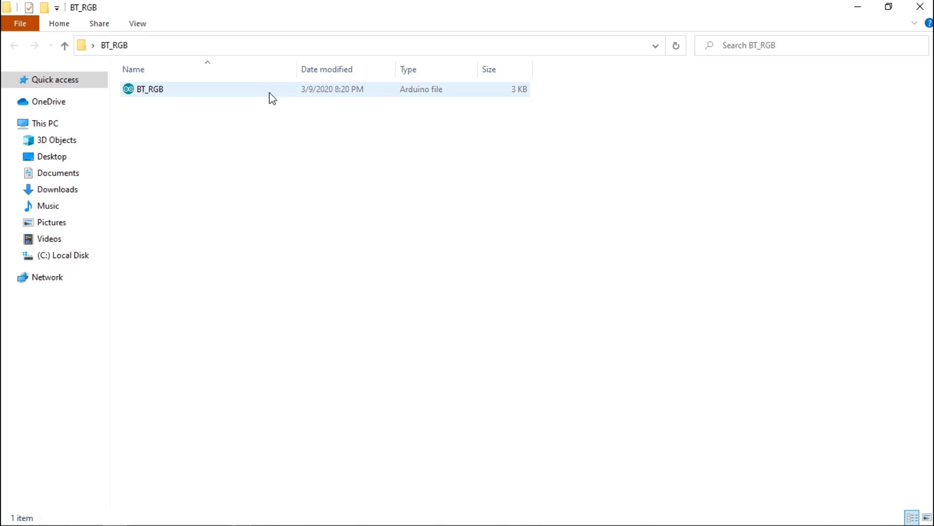
- Open BT_RGB.ino in Arduino IDE and highlight the PIN and NUMPIXELS defines
double_click(149, 88)
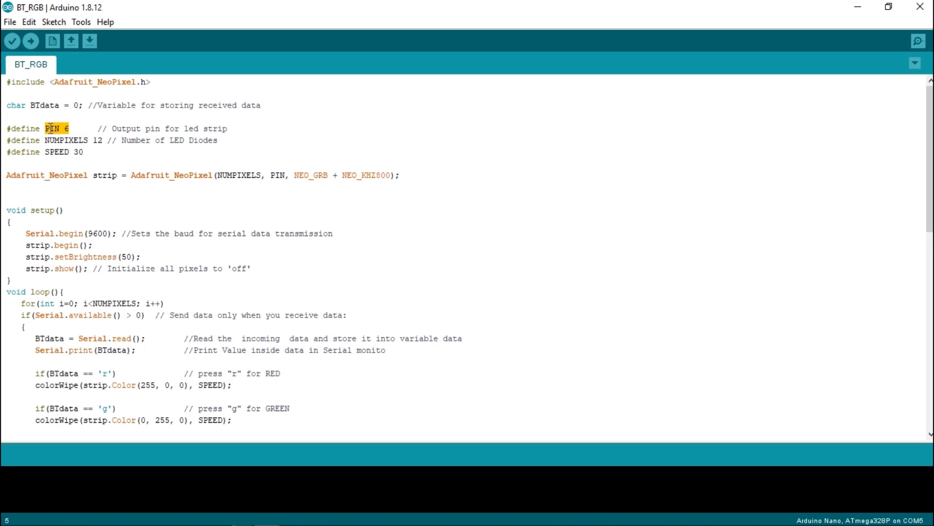
double_click(59, 141)
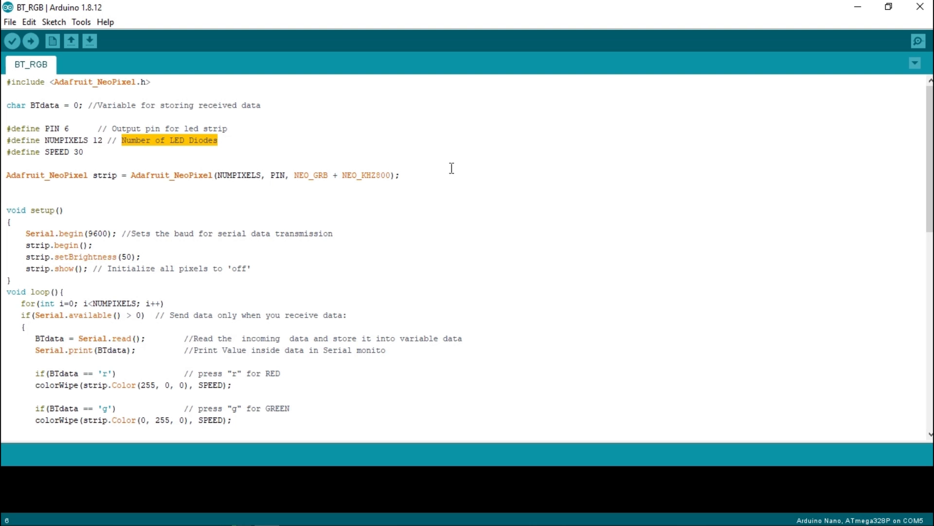
scroll("down", 3)
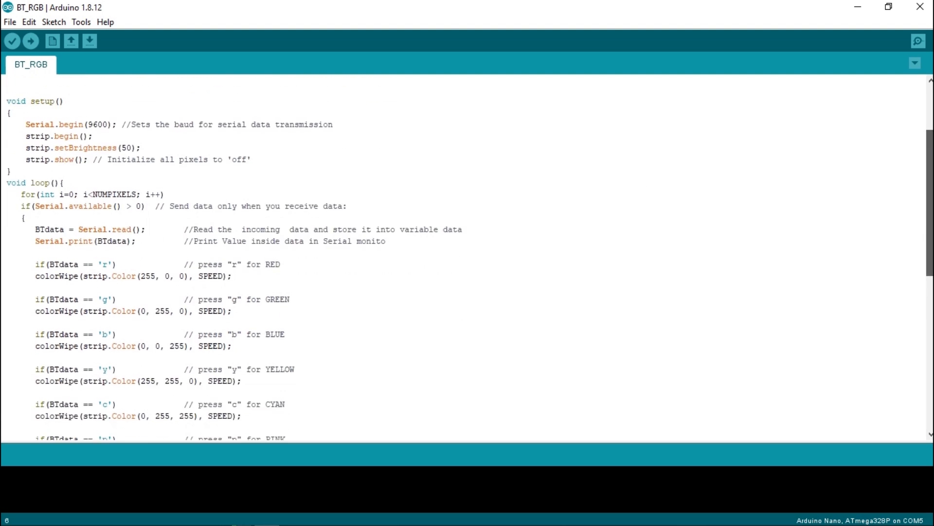
scroll("down", 3)
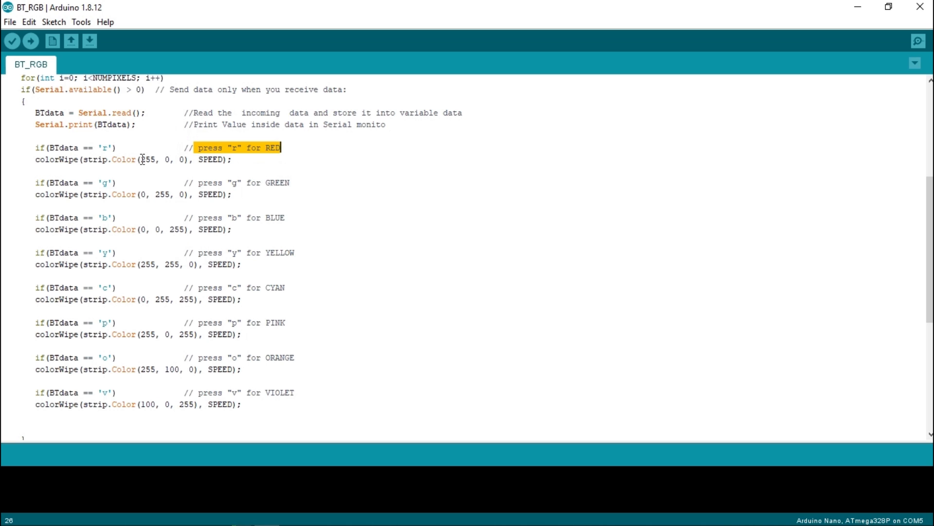
left_click(162, 159)
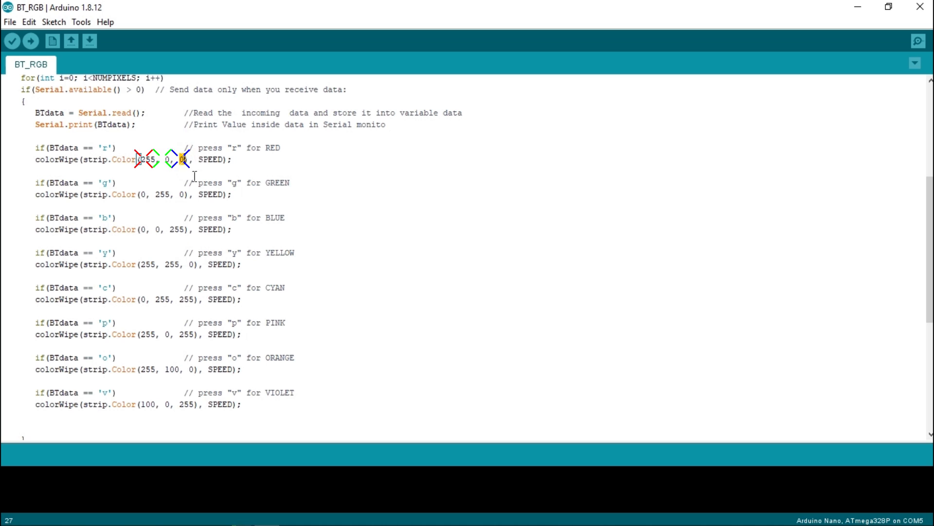
mouse_move(569, 258)
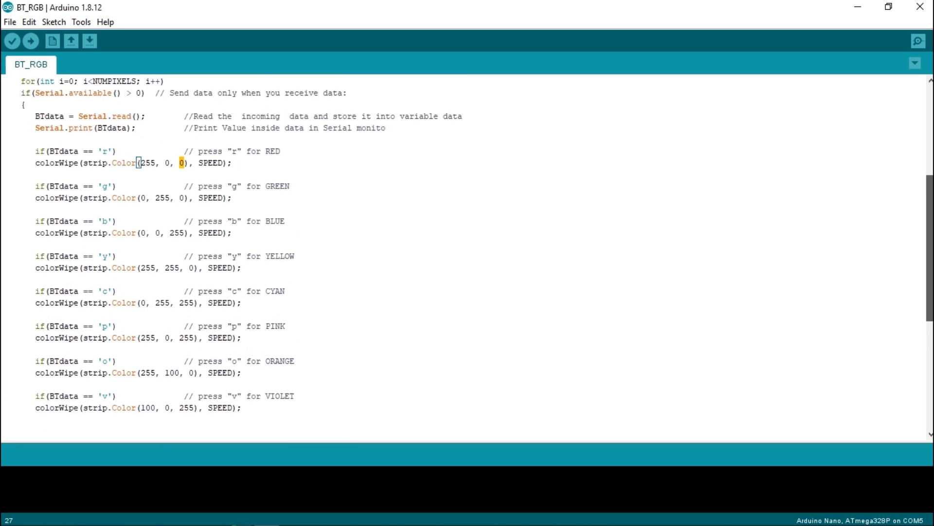
- Confirm Arduino Nano, ATmega328P and COM5 settings, then upload the BT_RGB sketch
left_click(53, 22)
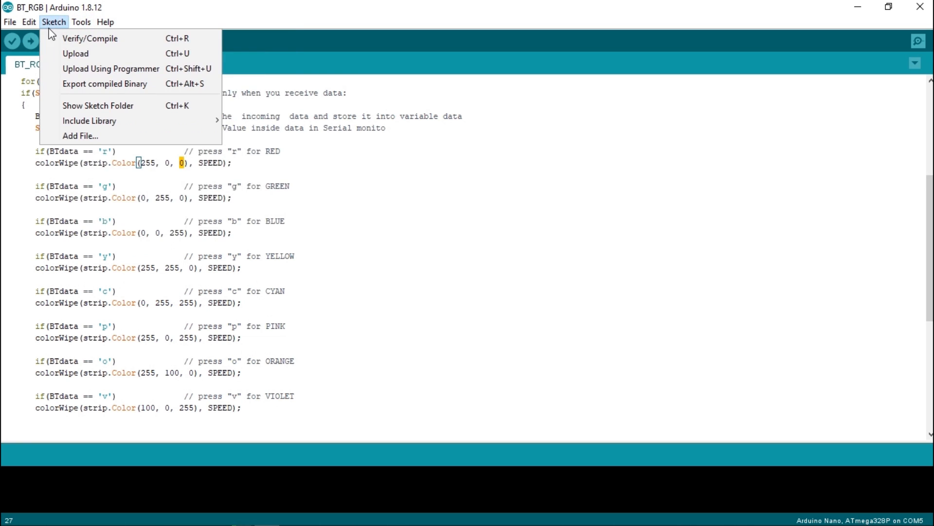
left_click(81, 22)
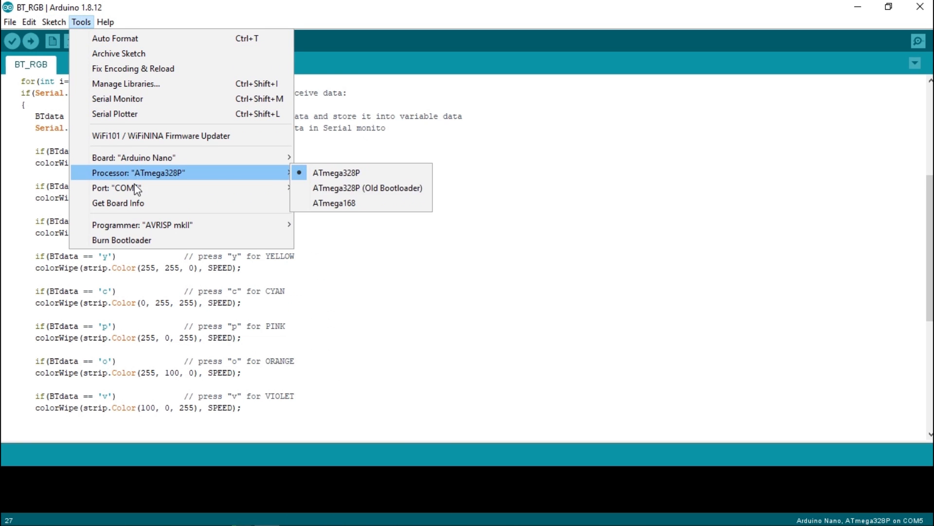
left_click(30, 41)
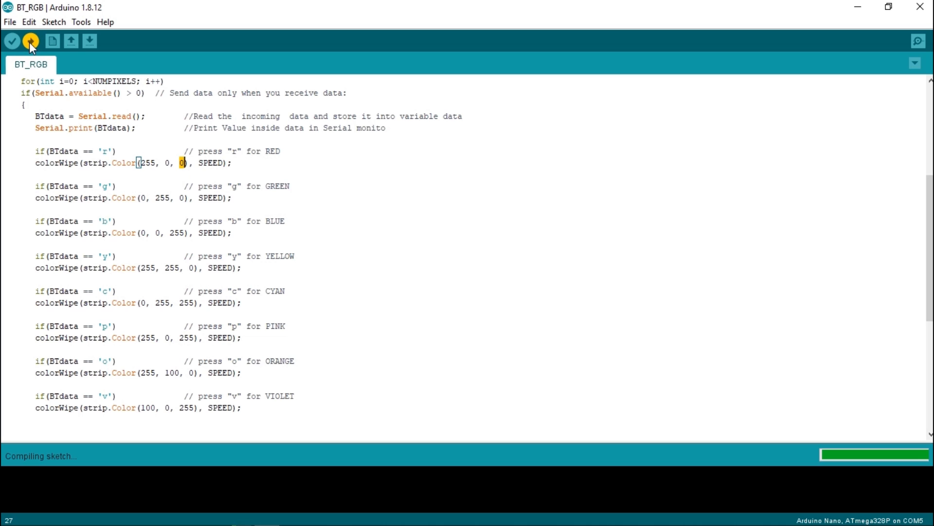
mouse_move(632, 77)
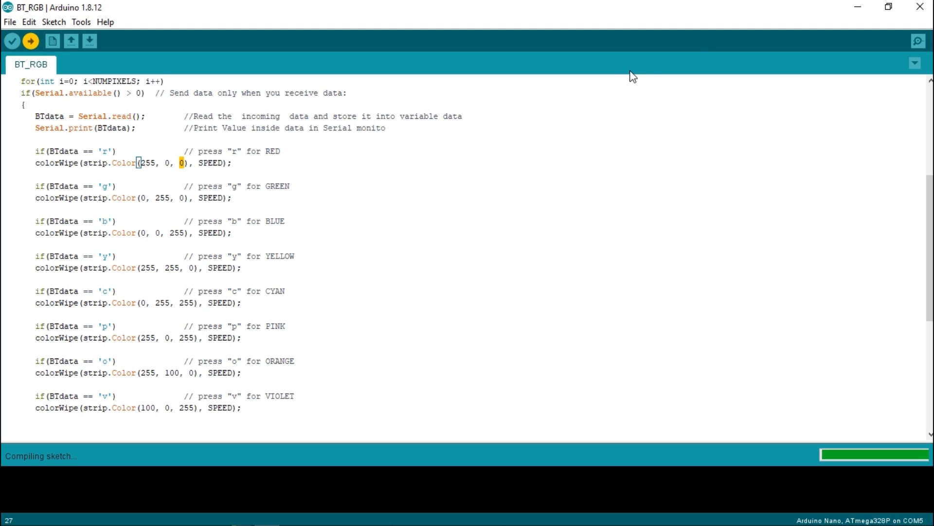